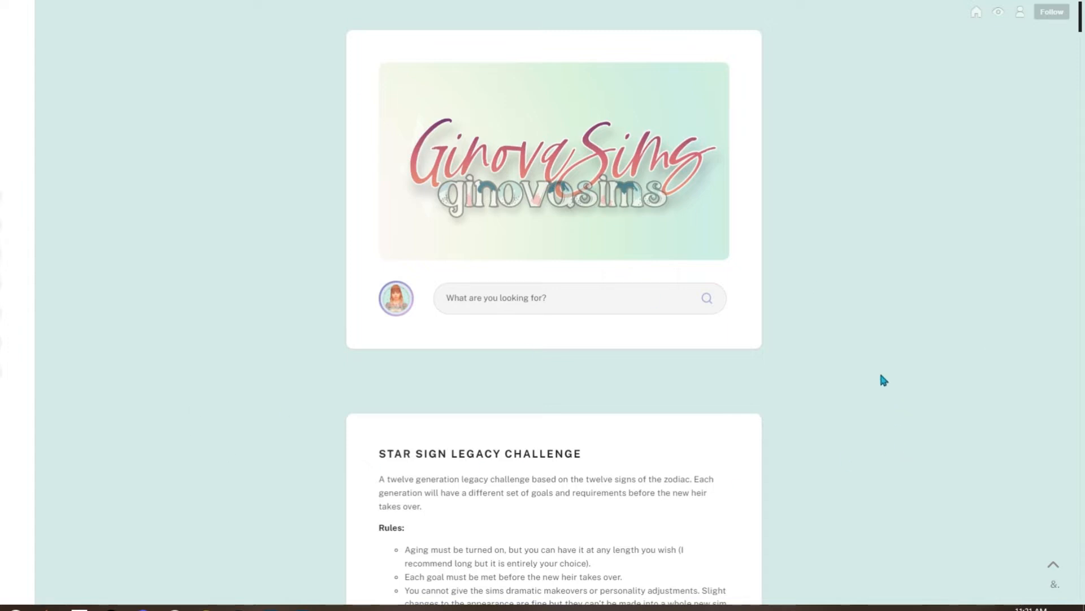
pyautogui.moveTo(940, 340)
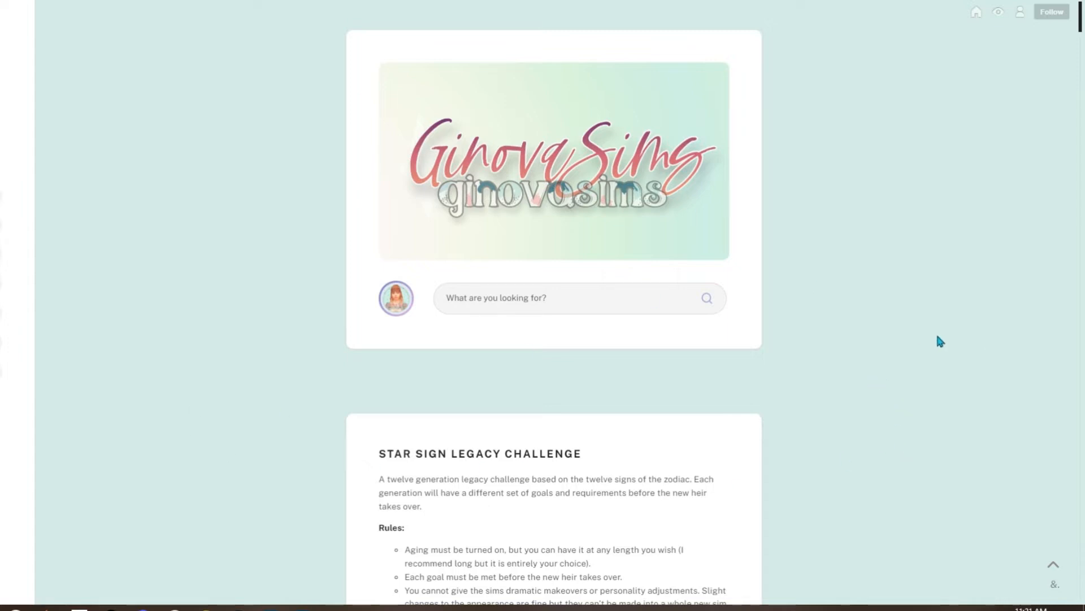
pyautogui.moveTo(866, 315)
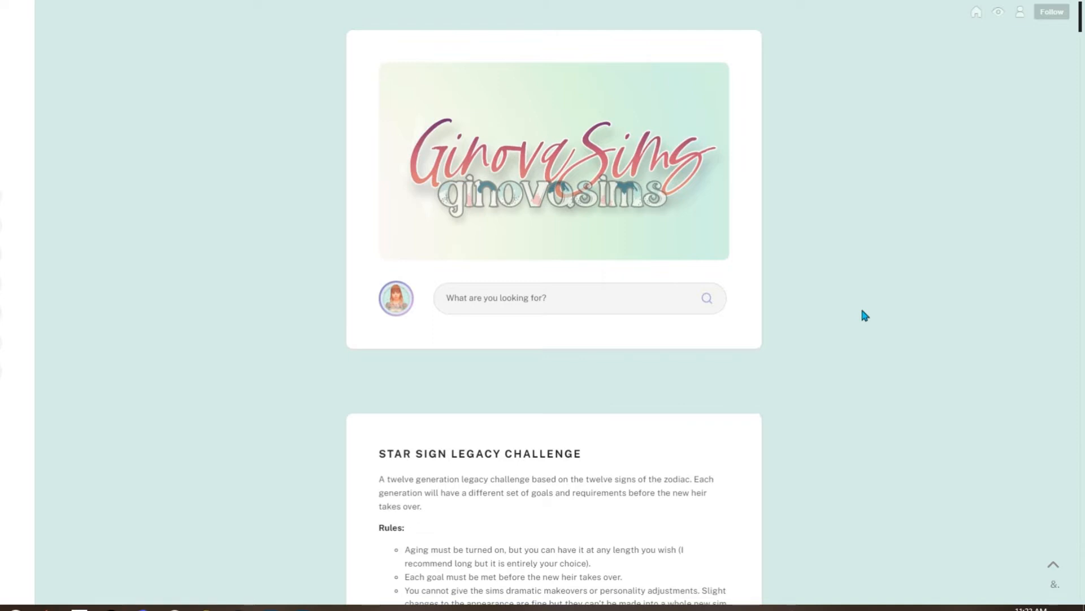
pyautogui.moveTo(658, 173)
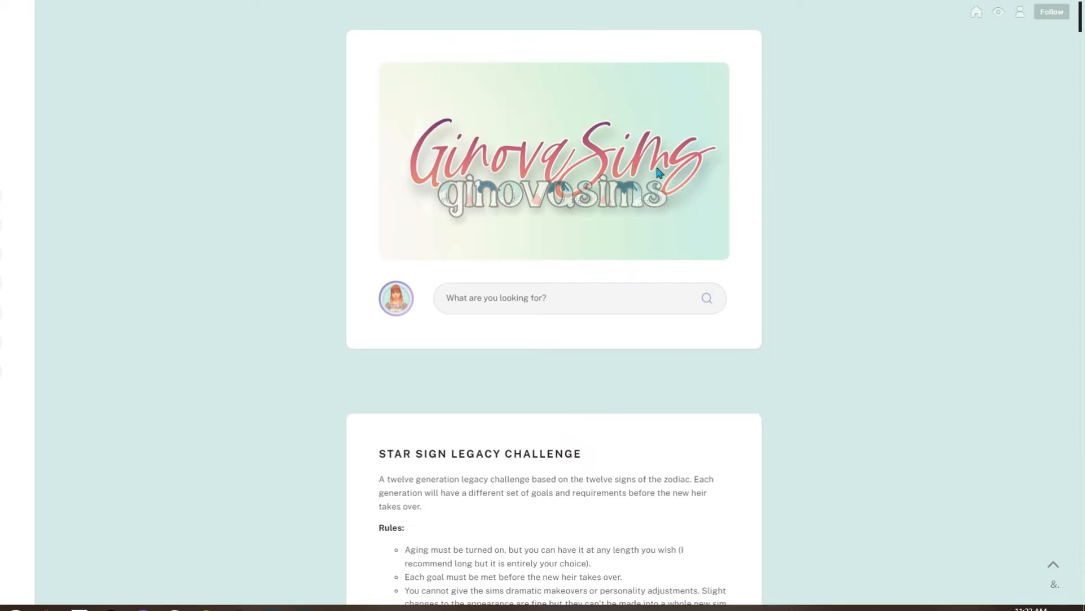
pyautogui.moveTo(261, 305)
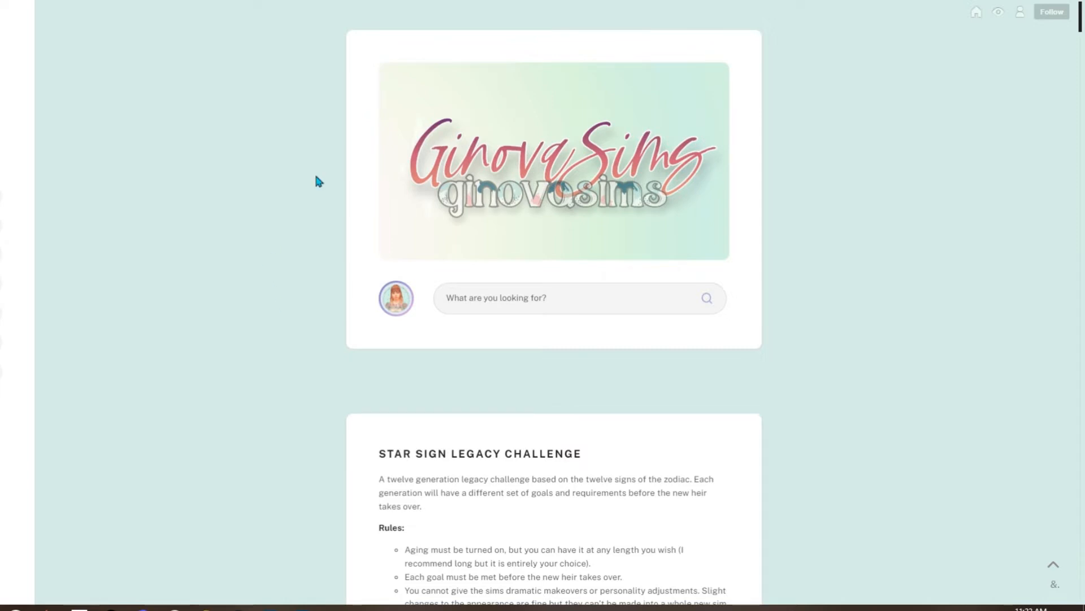
pyautogui.moveTo(277, 345)
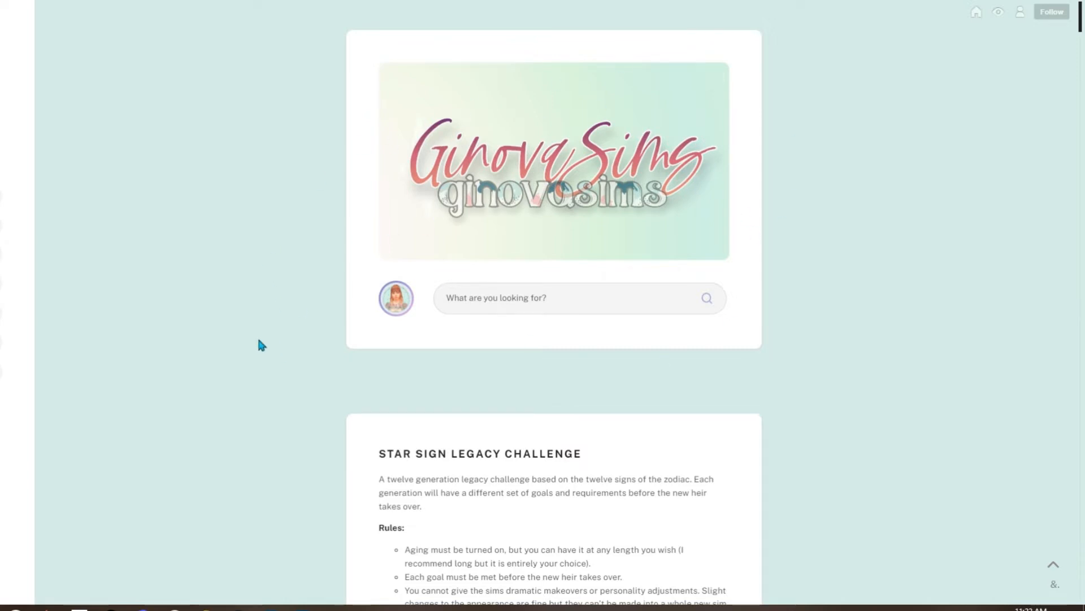
pyautogui.moveTo(237, 233)
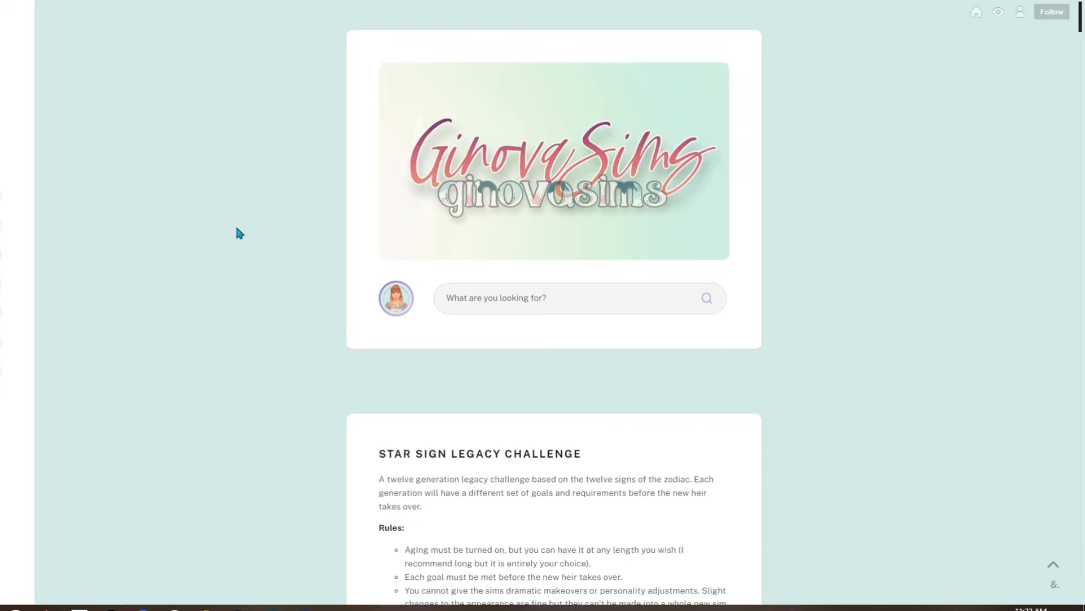
pyautogui.moveTo(256, 291)
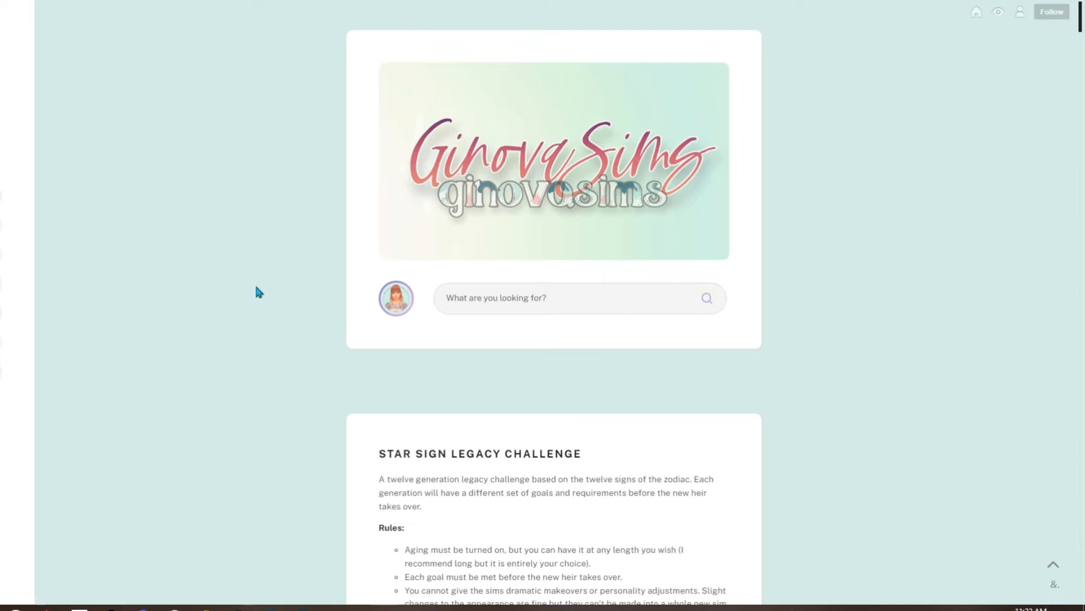
pyautogui.moveTo(272, 292)
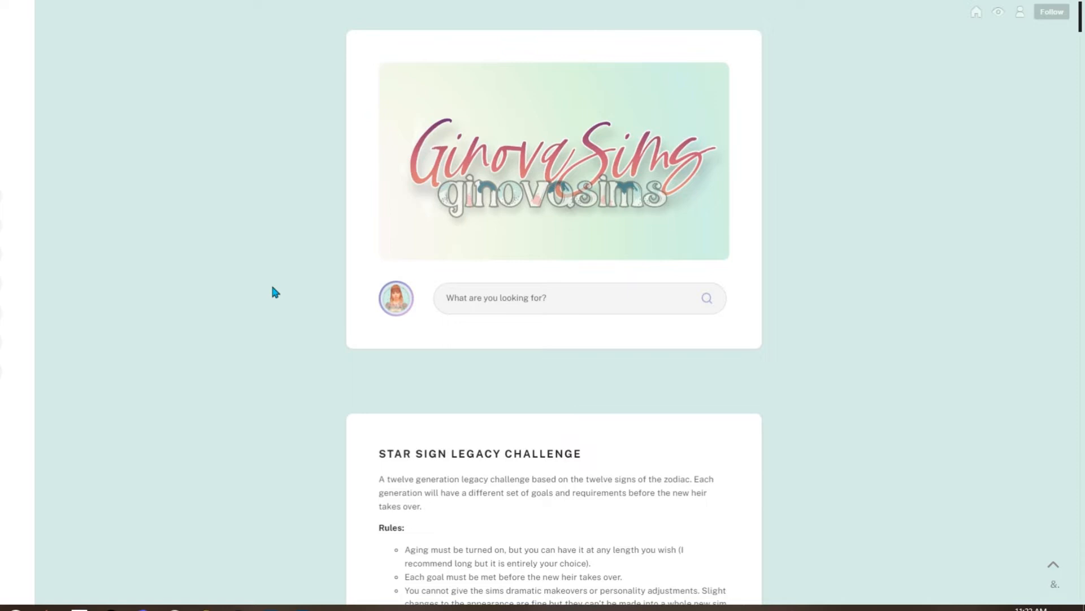
pyautogui.scroll(-3)
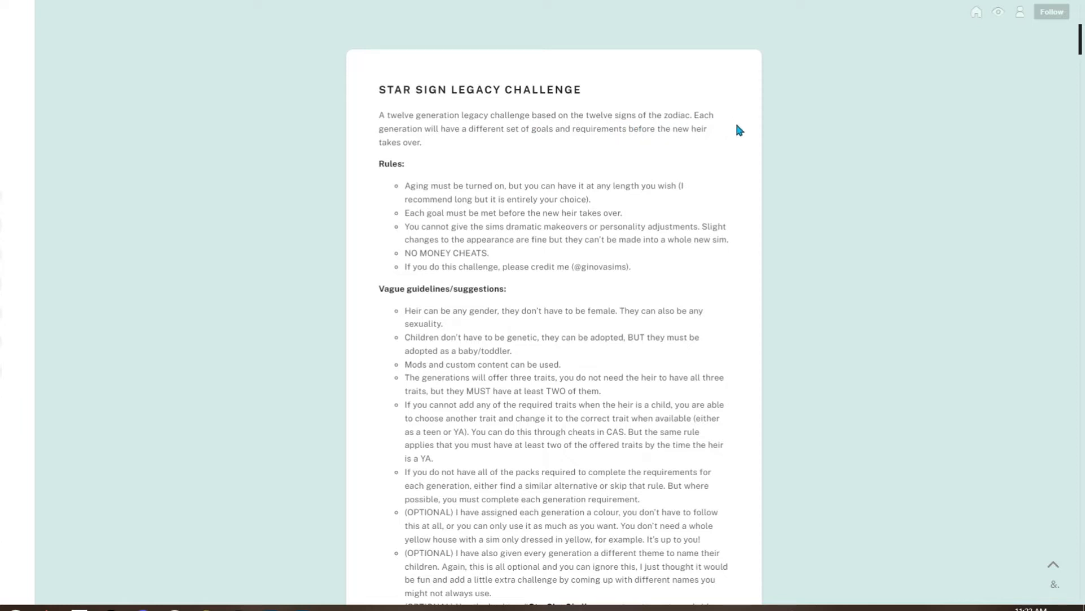
pyautogui.moveTo(497, 141)
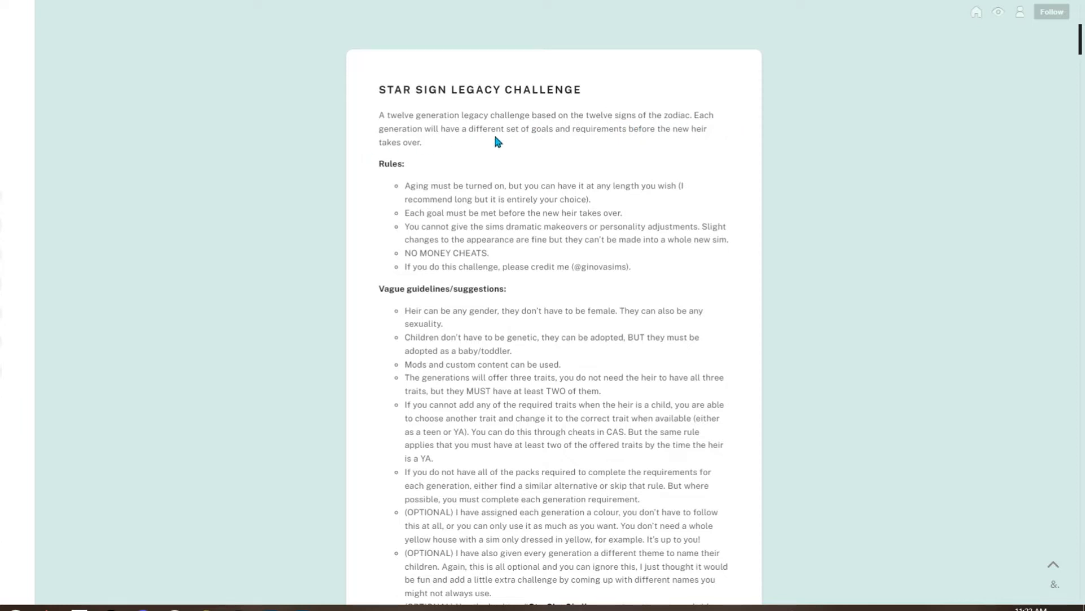
pyautogui.moveTo(802, 171)
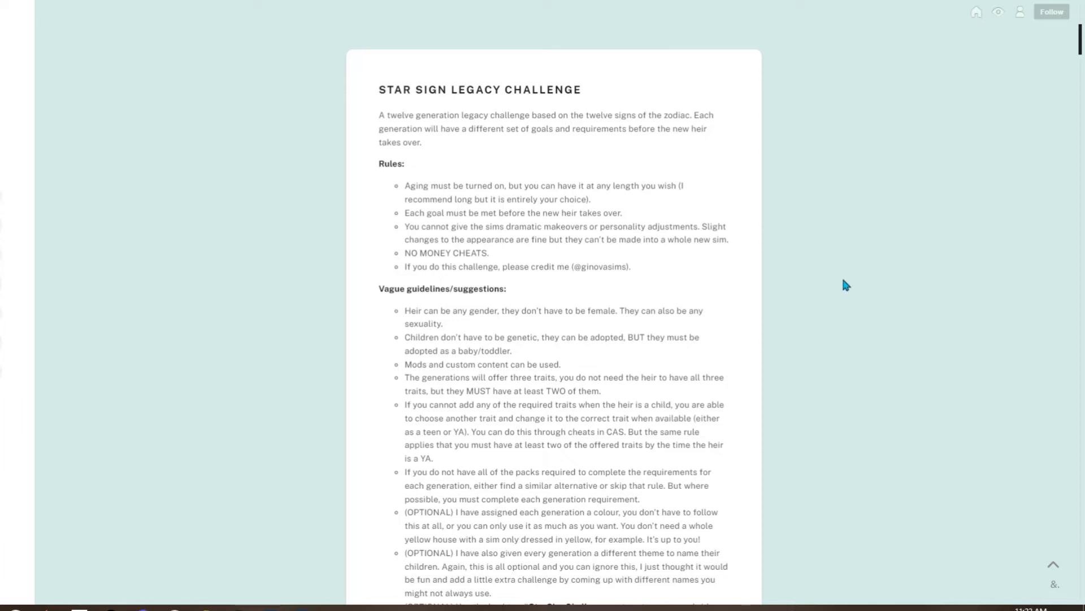
pyautogui.moveTo(843, 290)
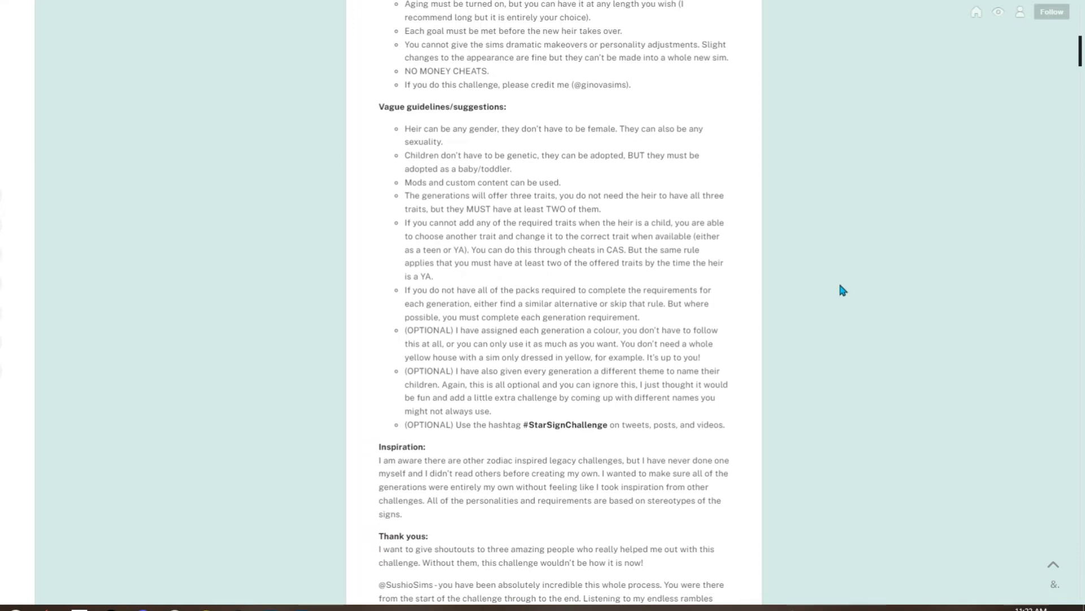
pyautogui.moveTo(633, 171)
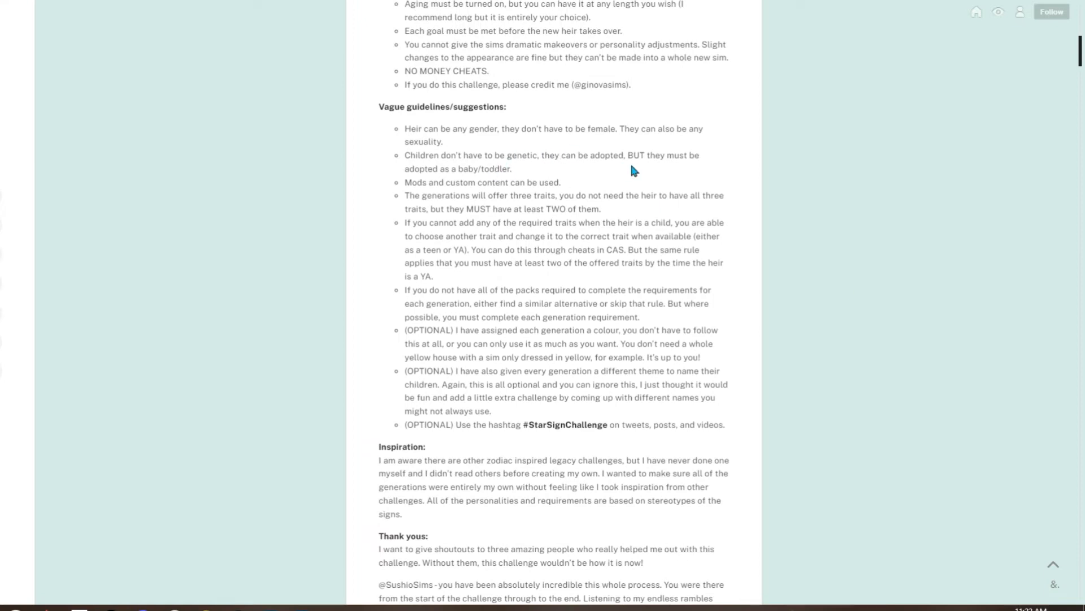
pyautogui.moveTo(858, 204)
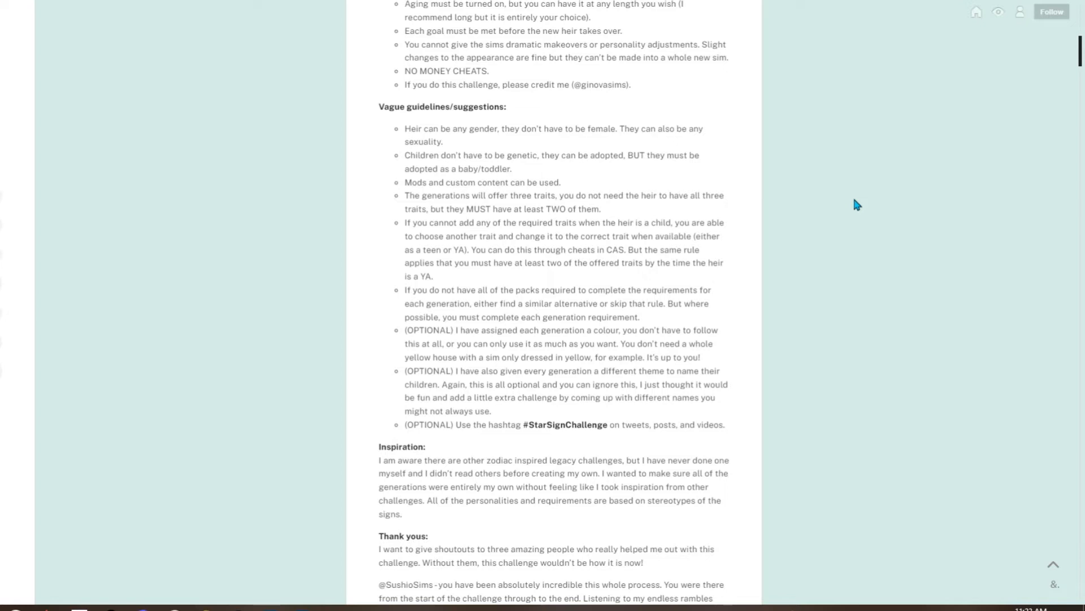
pyautogui.moveTo(542, 251)
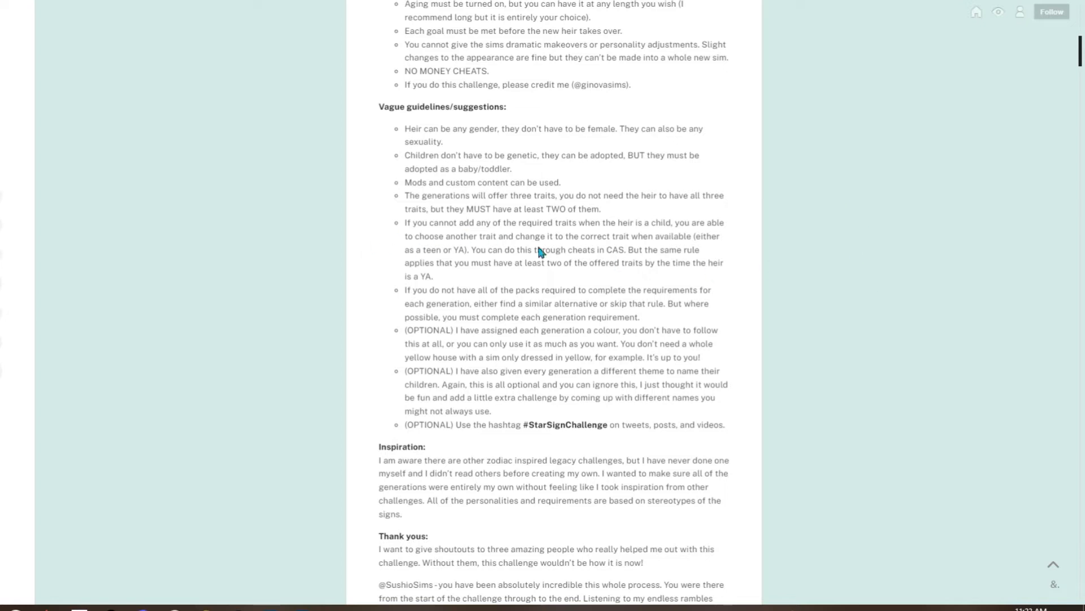
pyautogui.moveTo(864, 284)
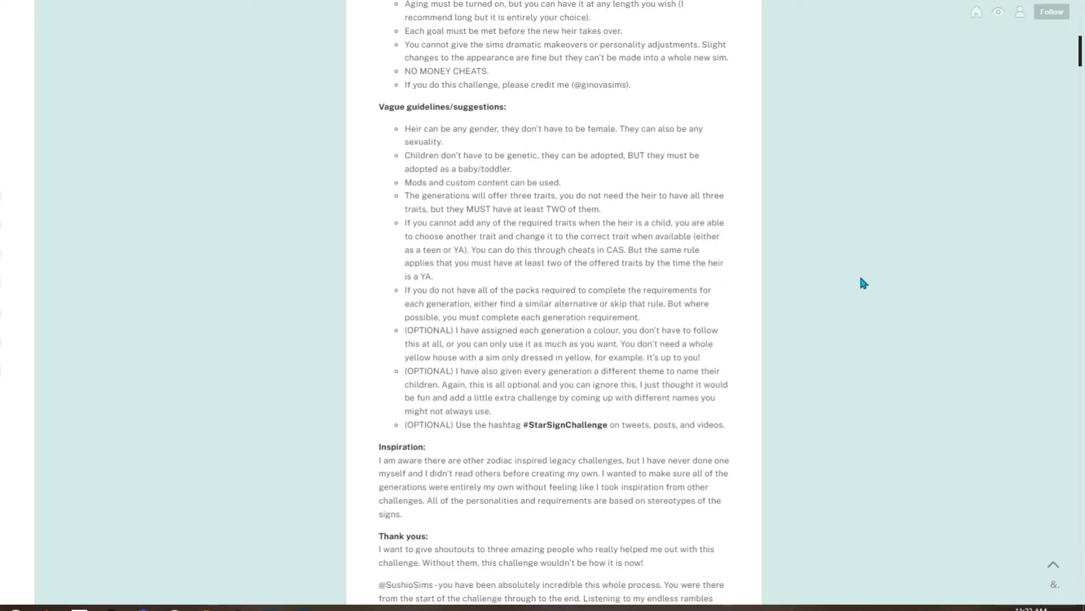
pyautogui.scroll(-3)
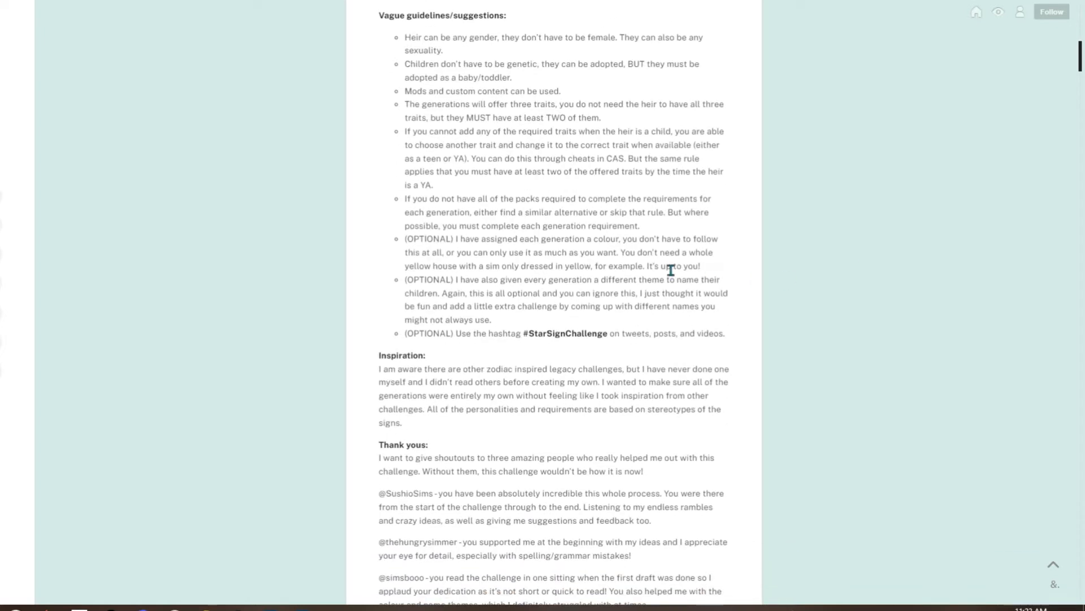
pyautogui.moveTo(907, 292)
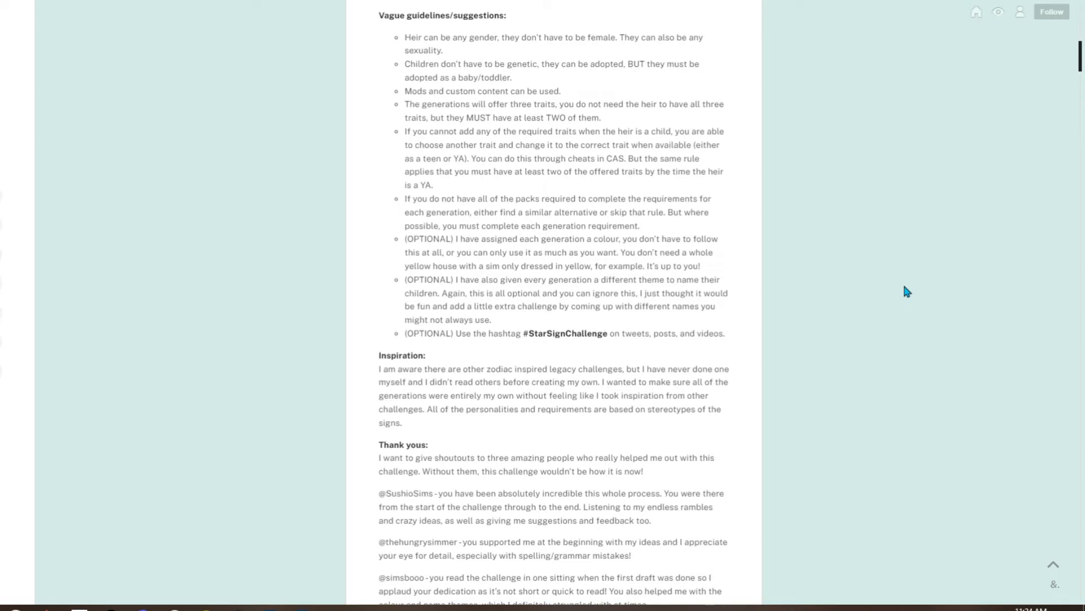
pyautogui.moveTo(901, 301)
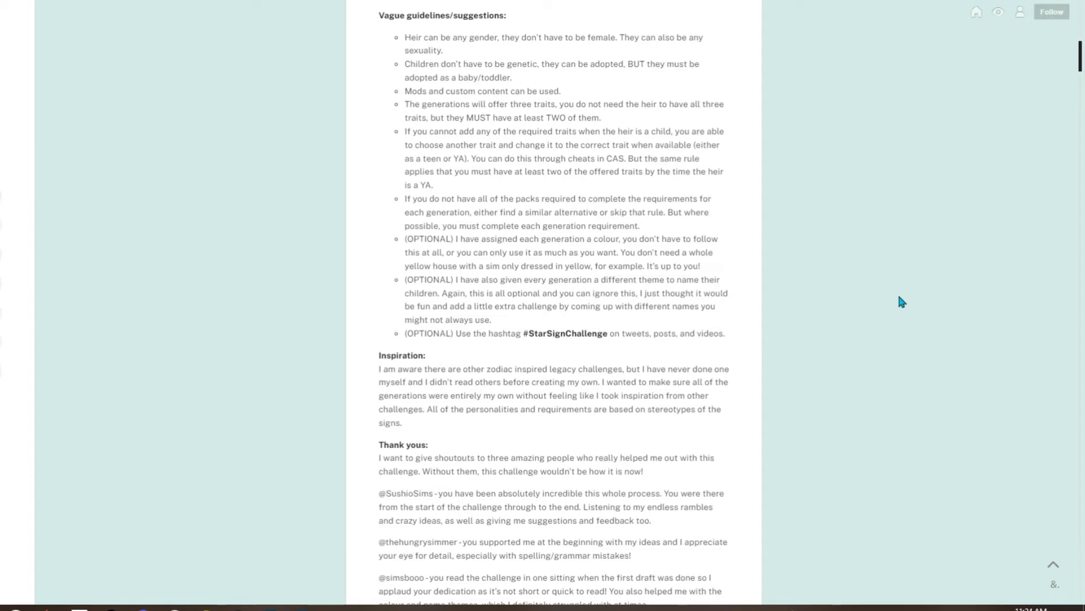
pyautogui.moveTo(878, 340)
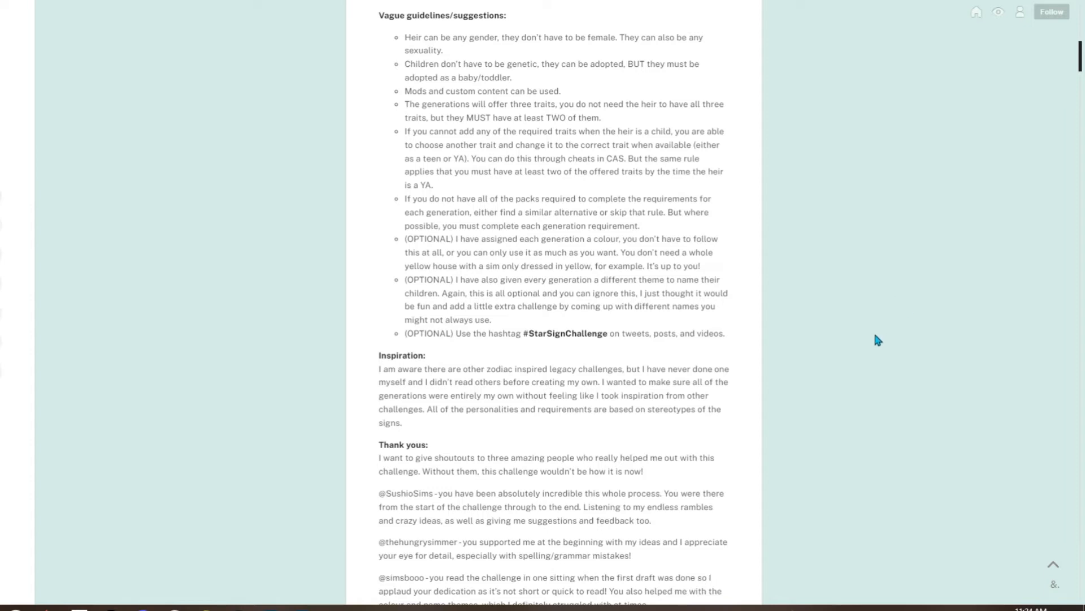
pyautogui.scroll(-3)
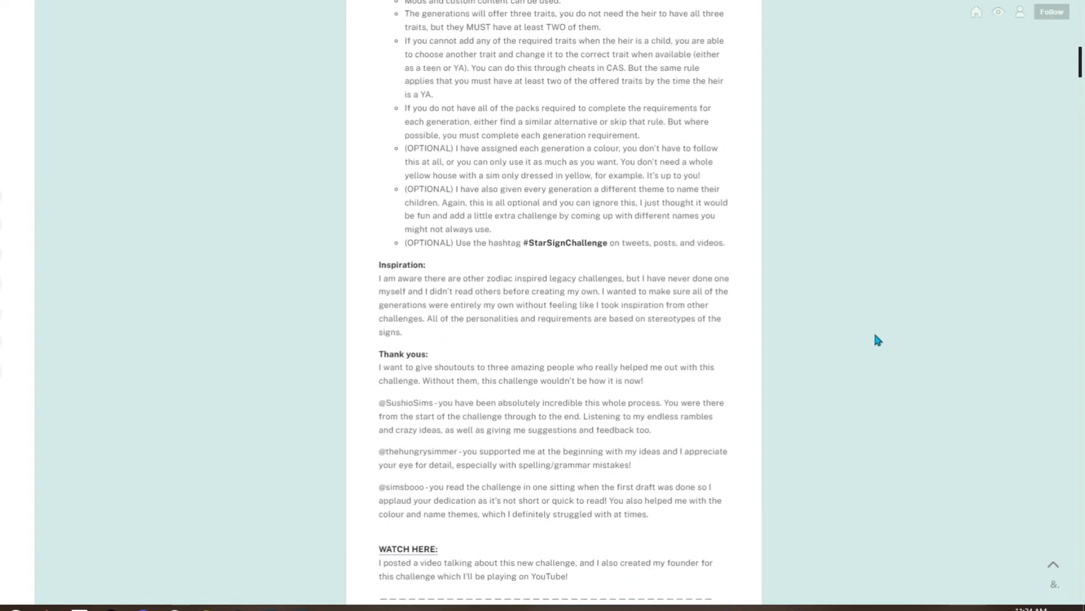
pyautogui.scroll(-3)
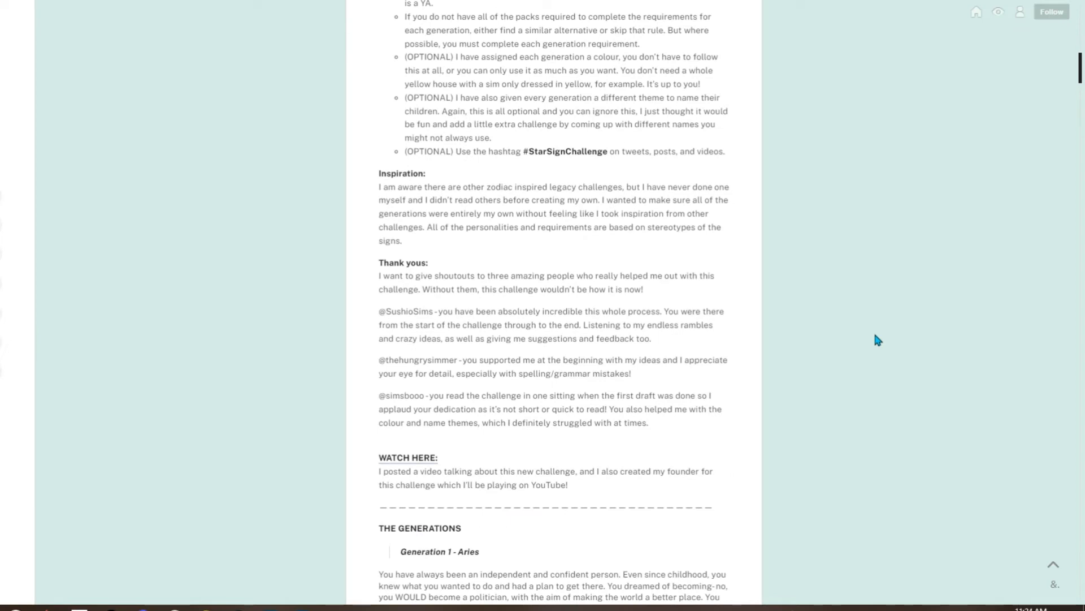
pyautogui.moveTo(833, 273)
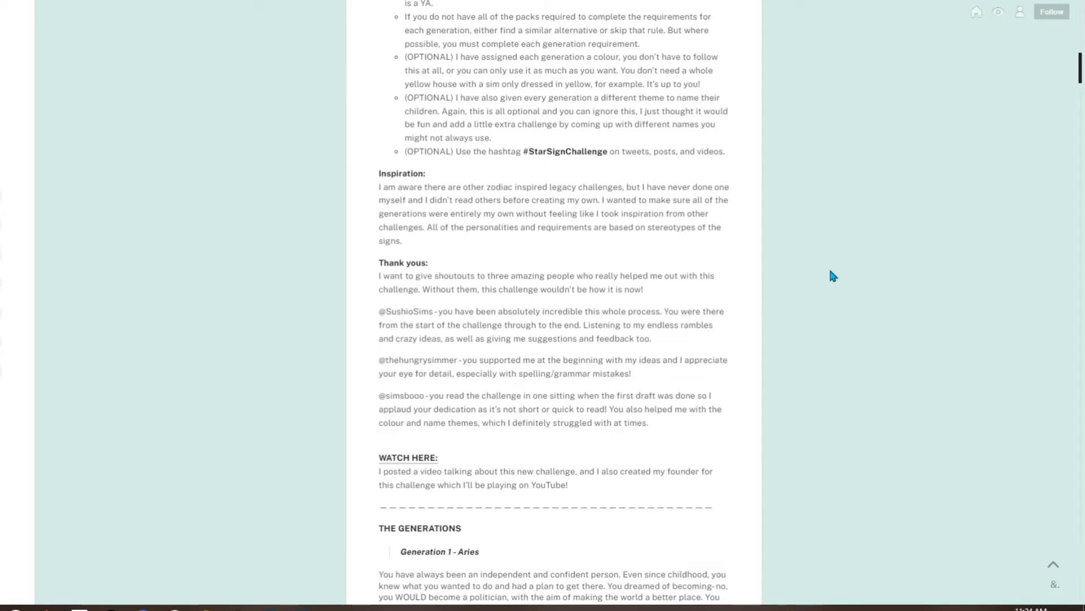
pyautogui.scroll(-3)
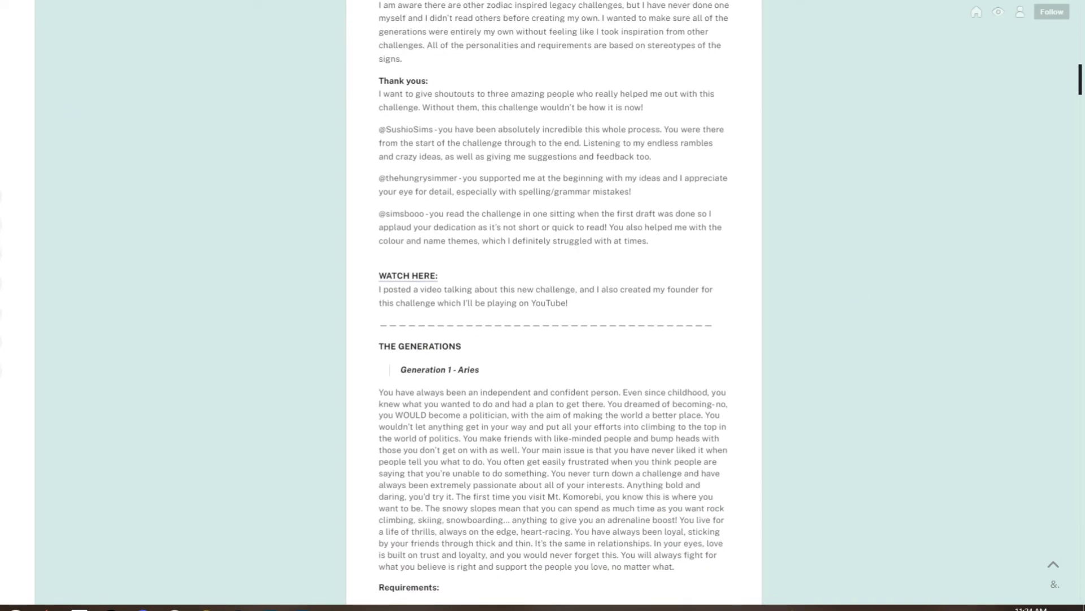
pyautogui.scroll(-3)
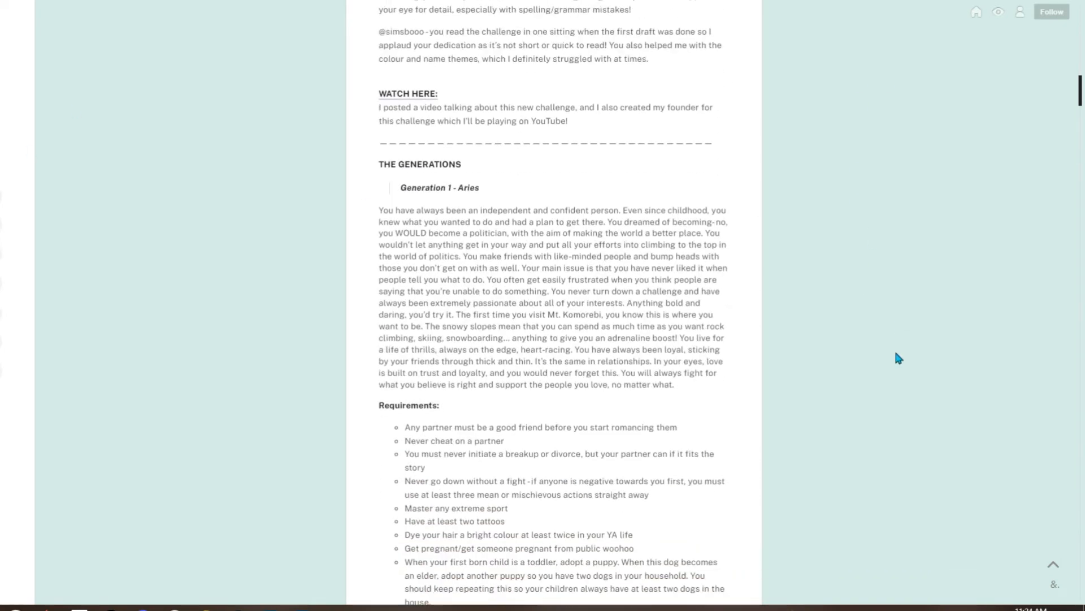
pyautogui.scroll(-3)
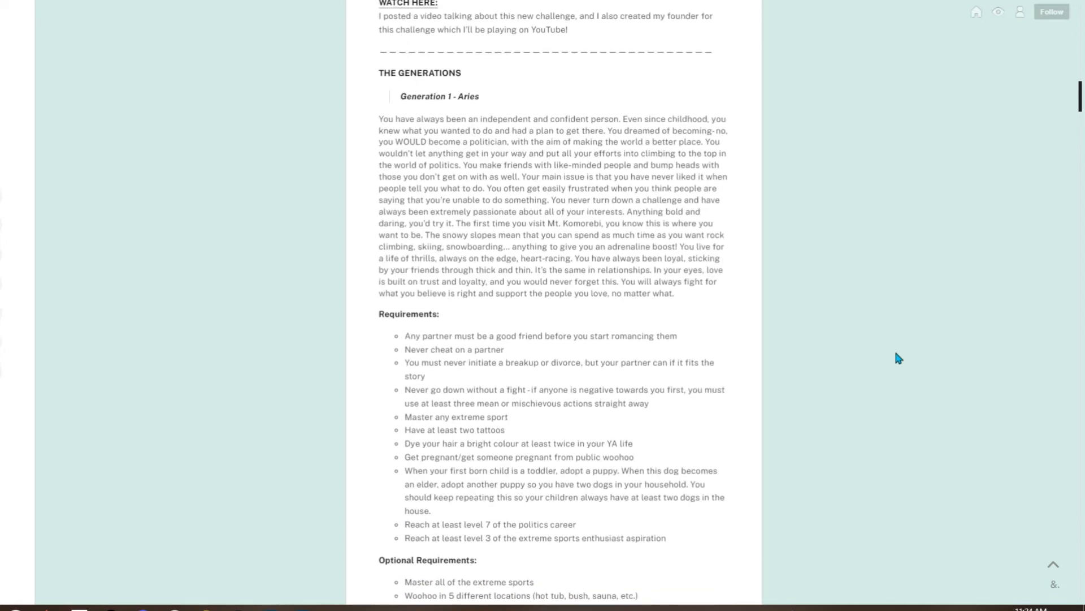
pyautogui.scroll(-3)
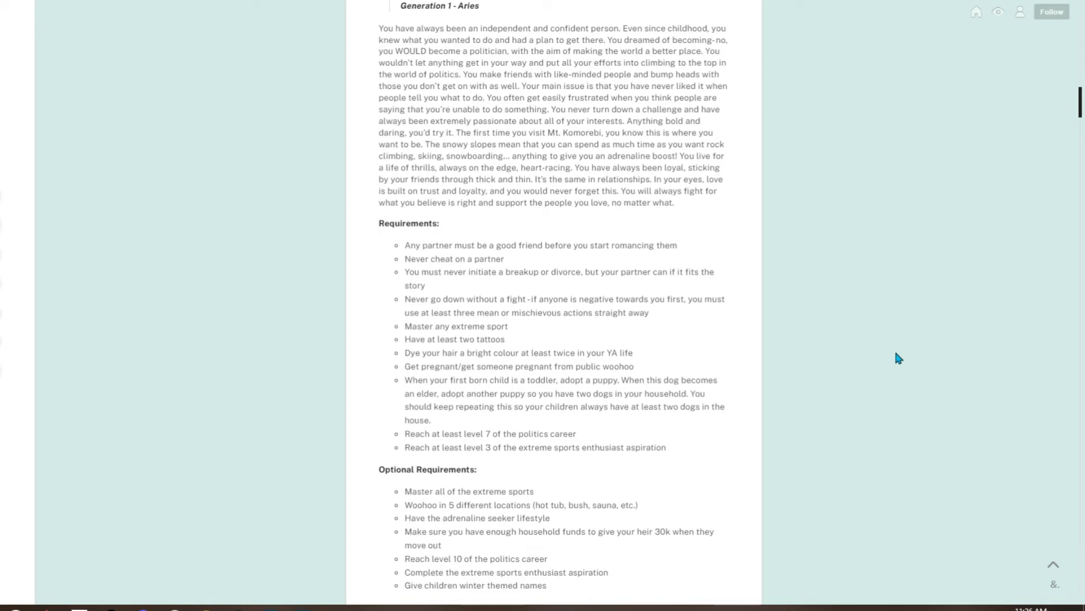
pyautogui.scroll(-3)
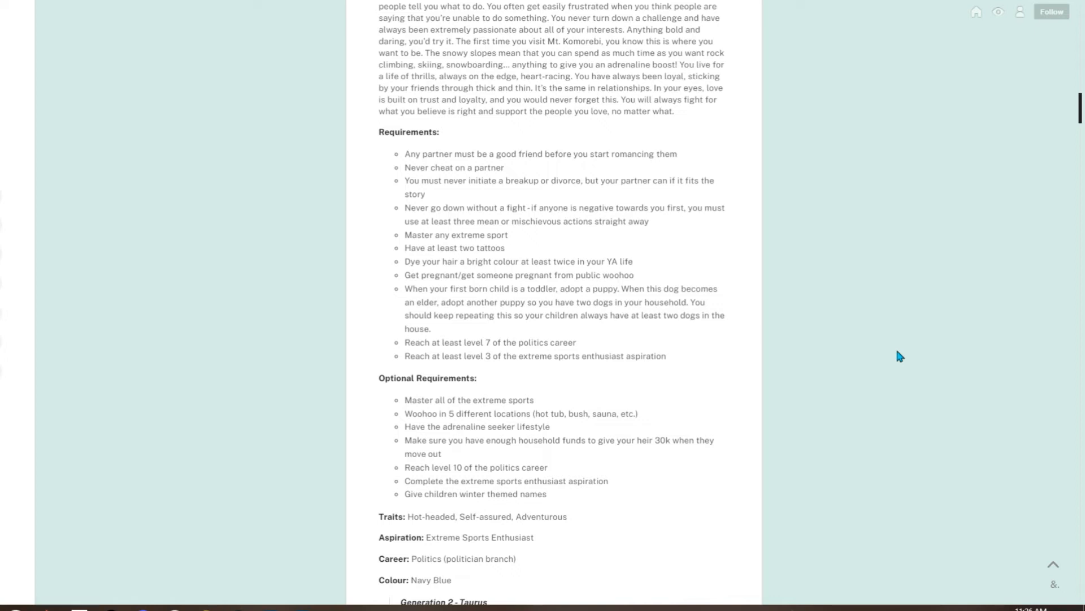
pyautogui.moveTo(893, 357)
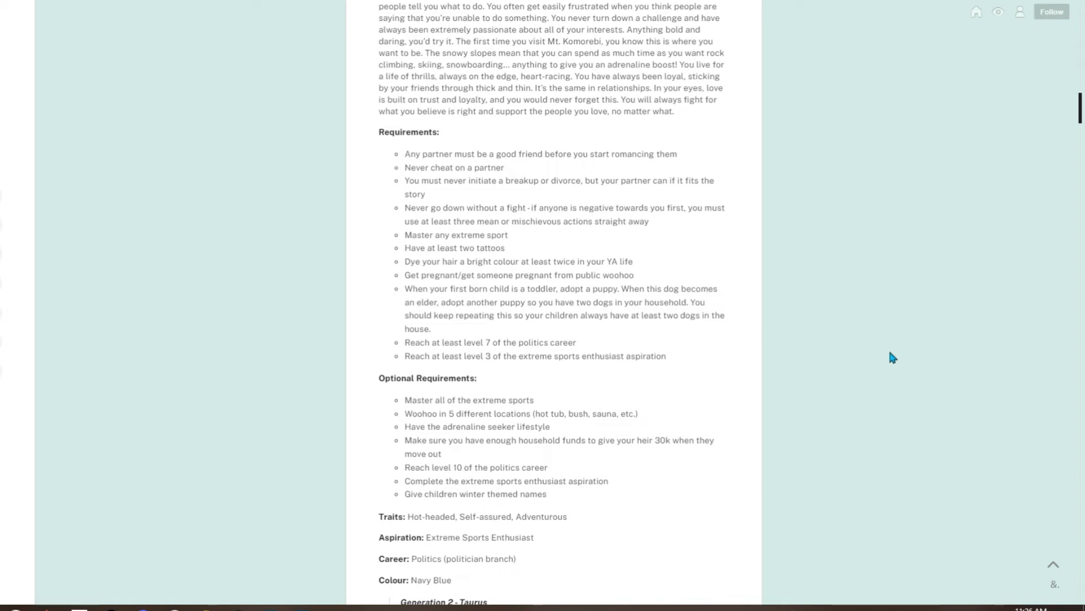
pyautogui.scroll(-3)
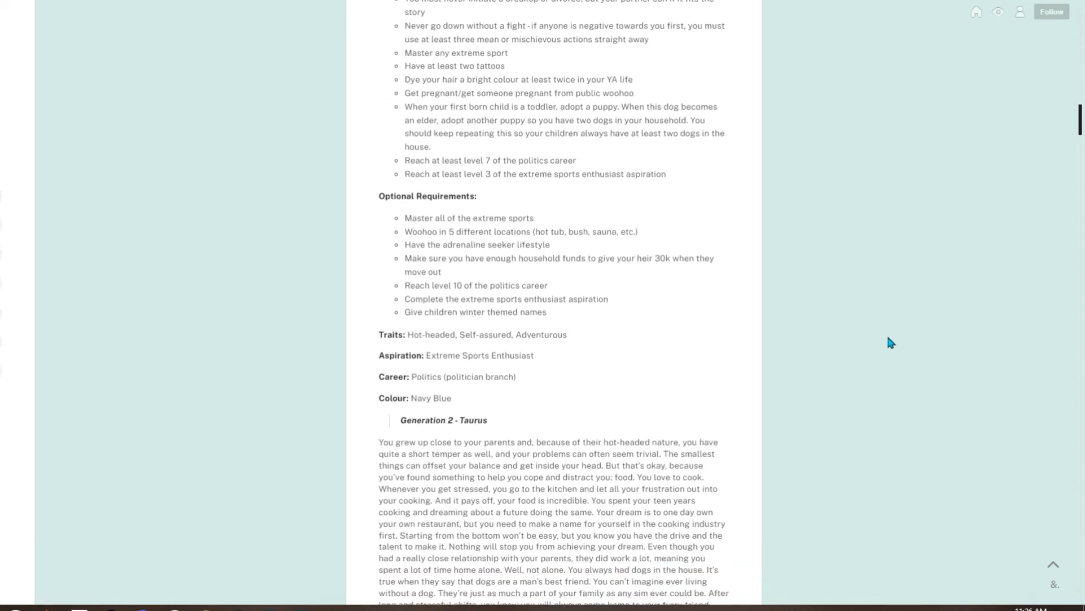